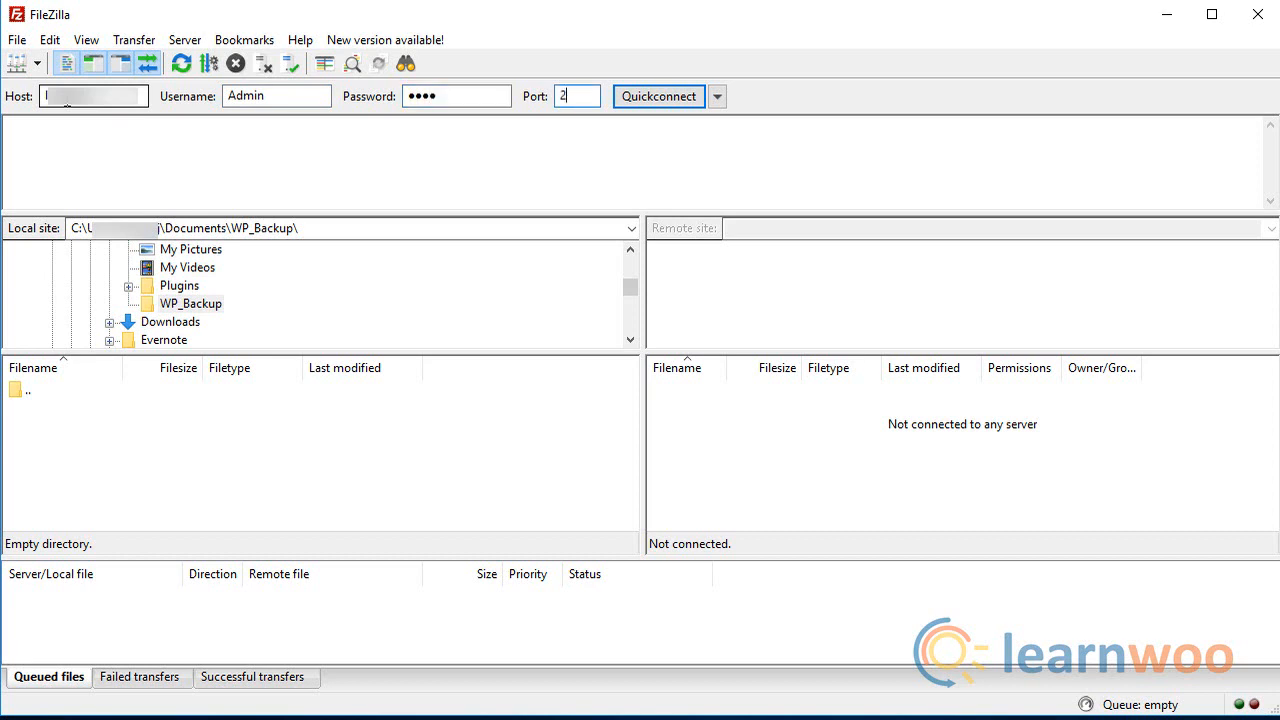
# Quickconnect to the FTP server on port 21 and list the root with wp-admin, wp-content, wp-includes.
pyautogui.write('1')
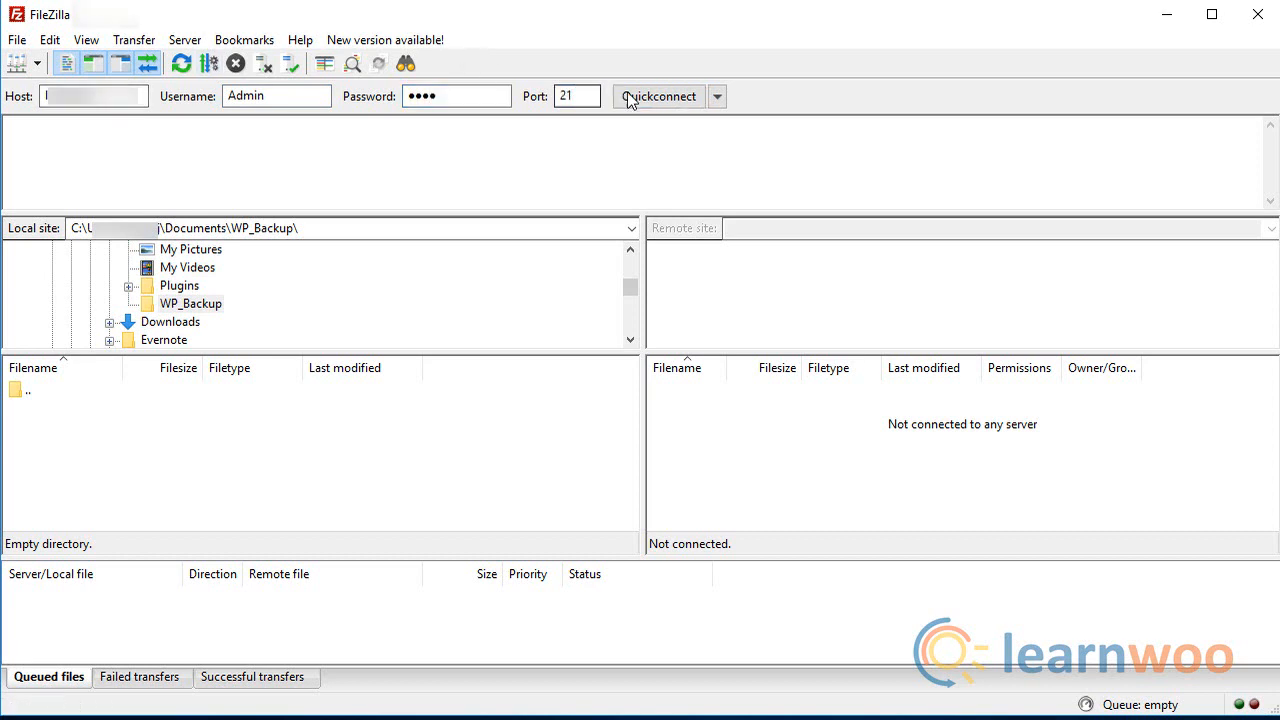
pyautogui.click(658, 96)
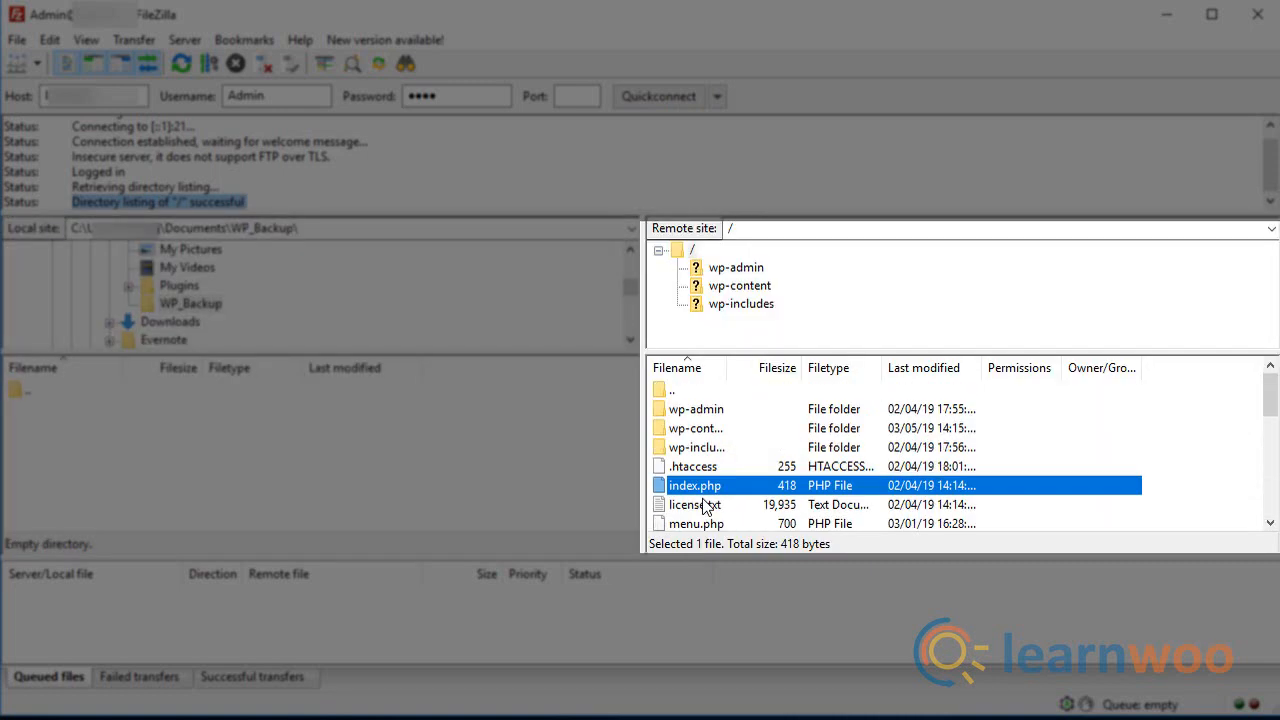
# Expand wp-content to reveal plugins, themes, upgrade and uploads, then return to the / root listing.
pyautogui.click(740, 284)
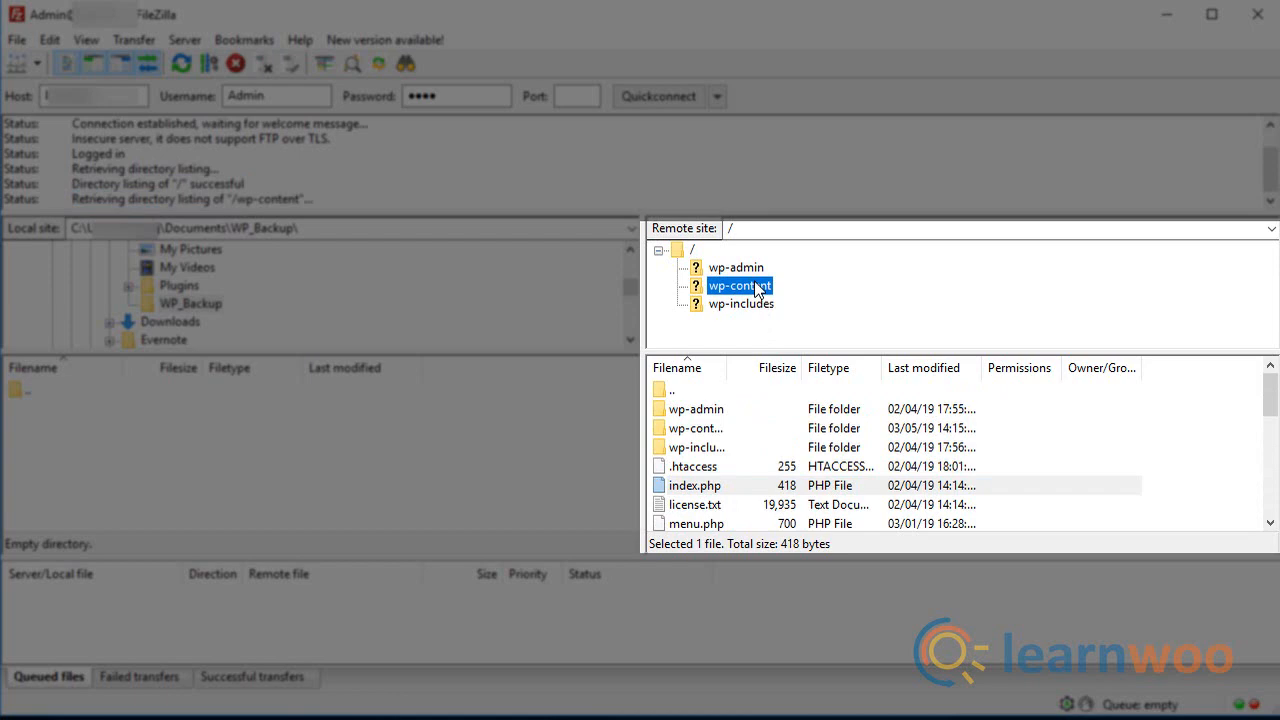
pyautogui.doubleClick(738, 284)
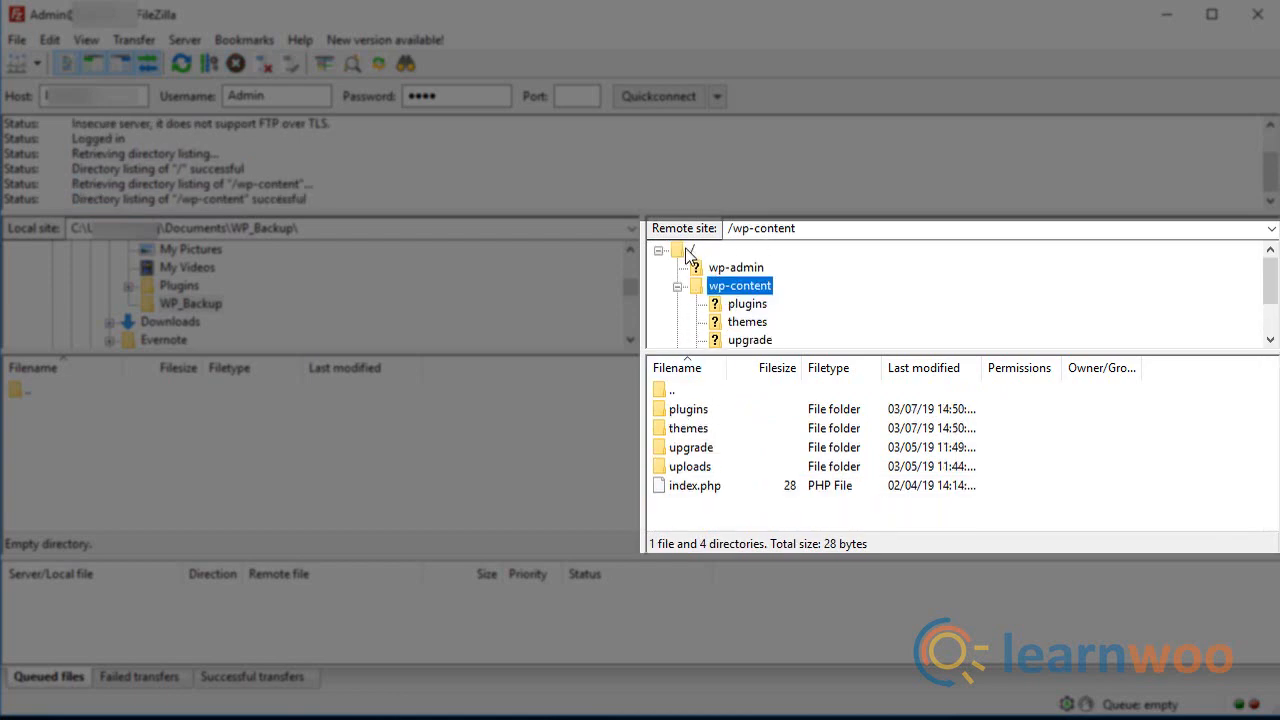
pyautogui.click(692, 248)
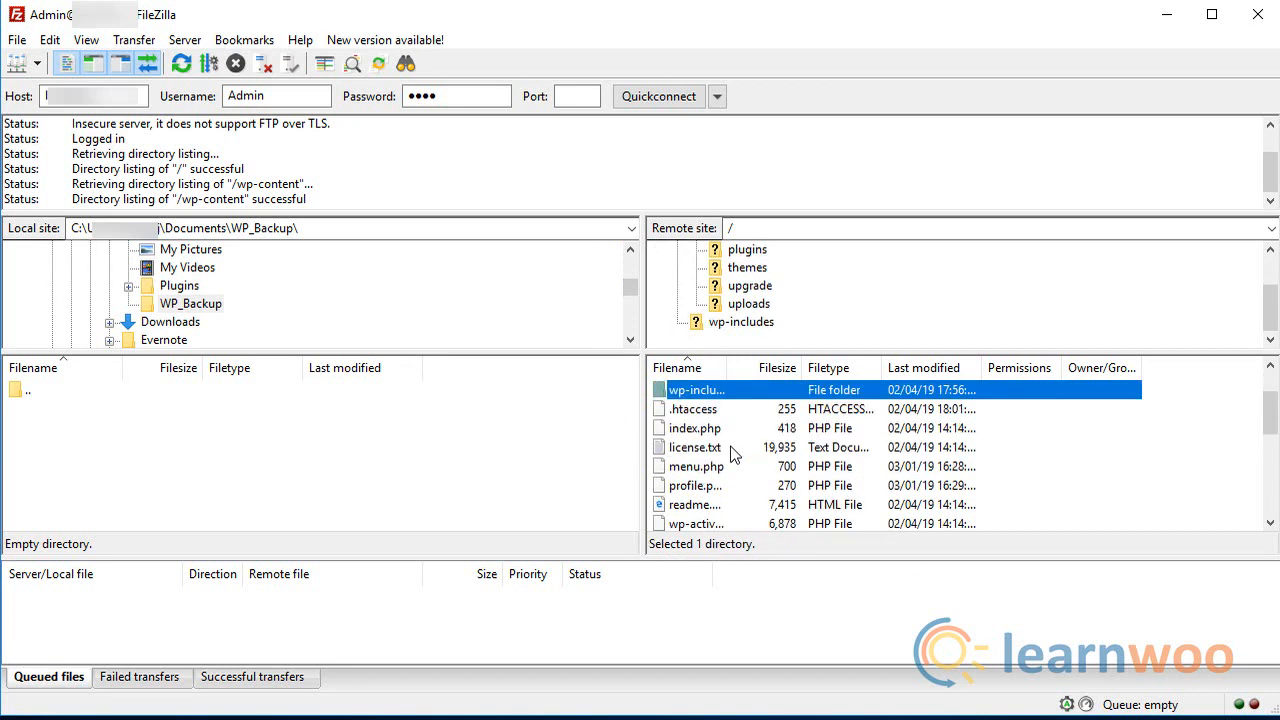
pyautogui.scroll(-3)
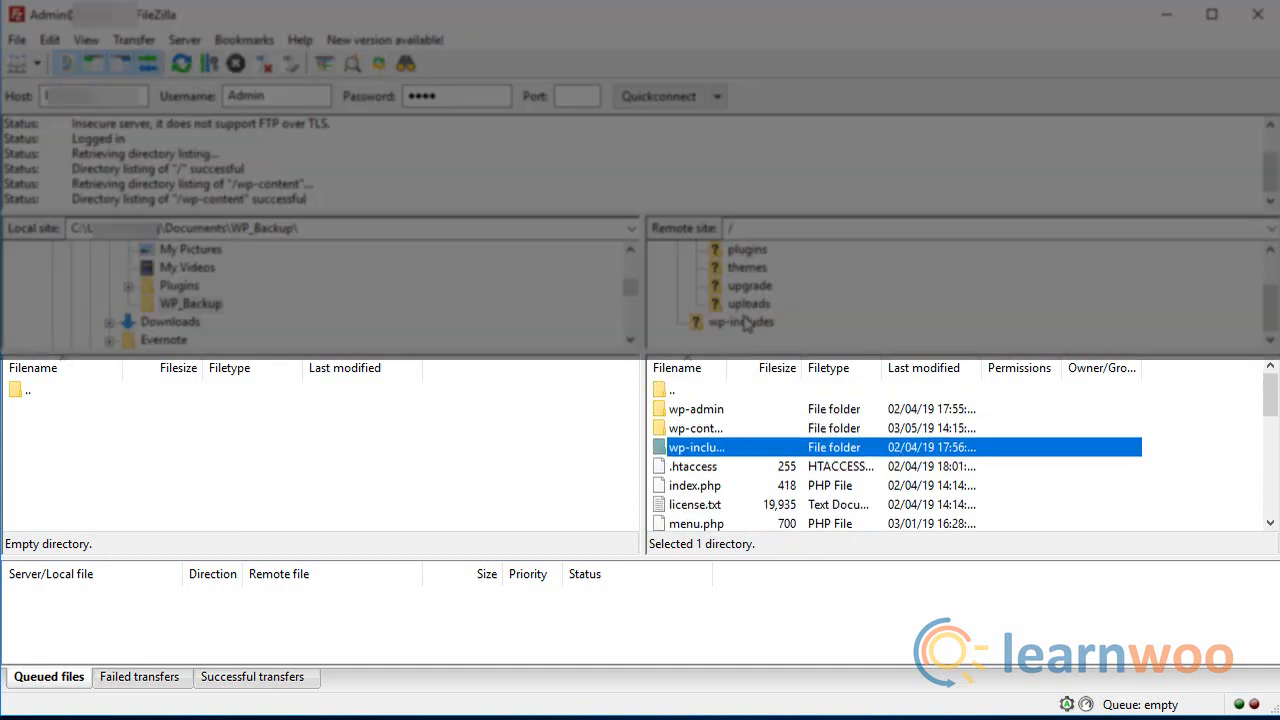
# Download wp-content into the local WP_Backup folder and browse into the downloaded copy.
pyautogui.click(694, 428)
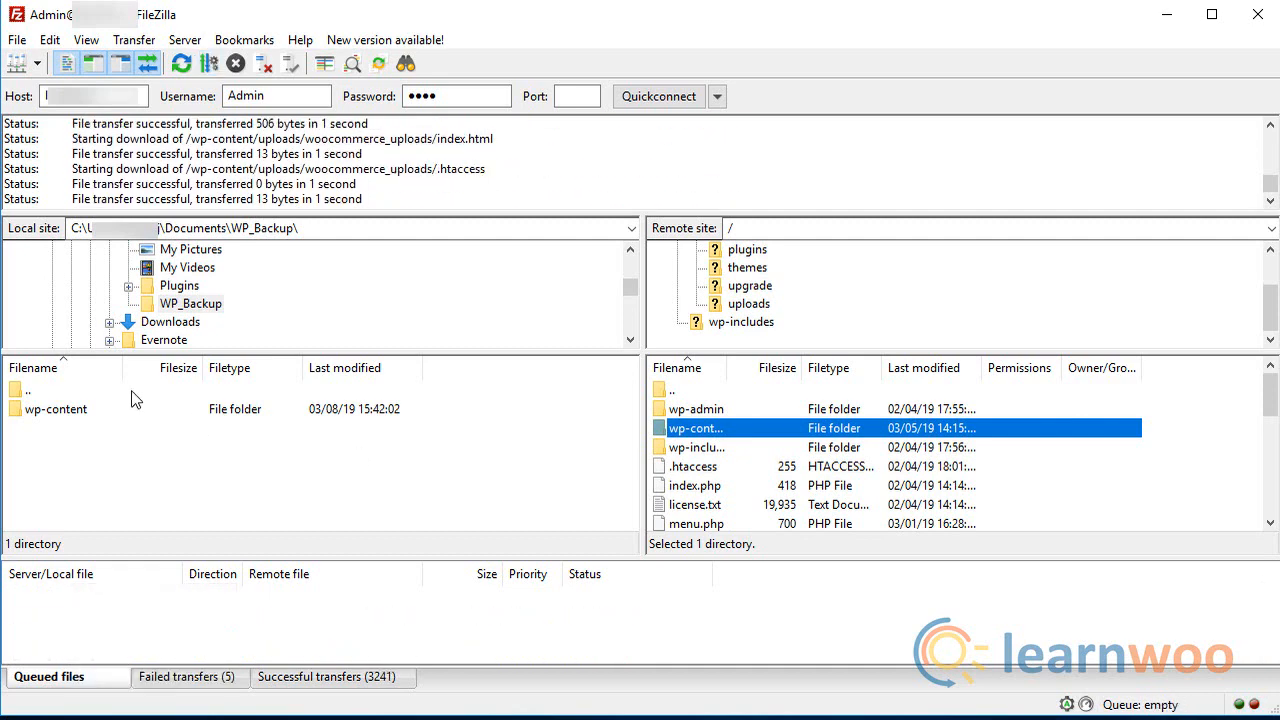
pyautogui.click(56, 408)
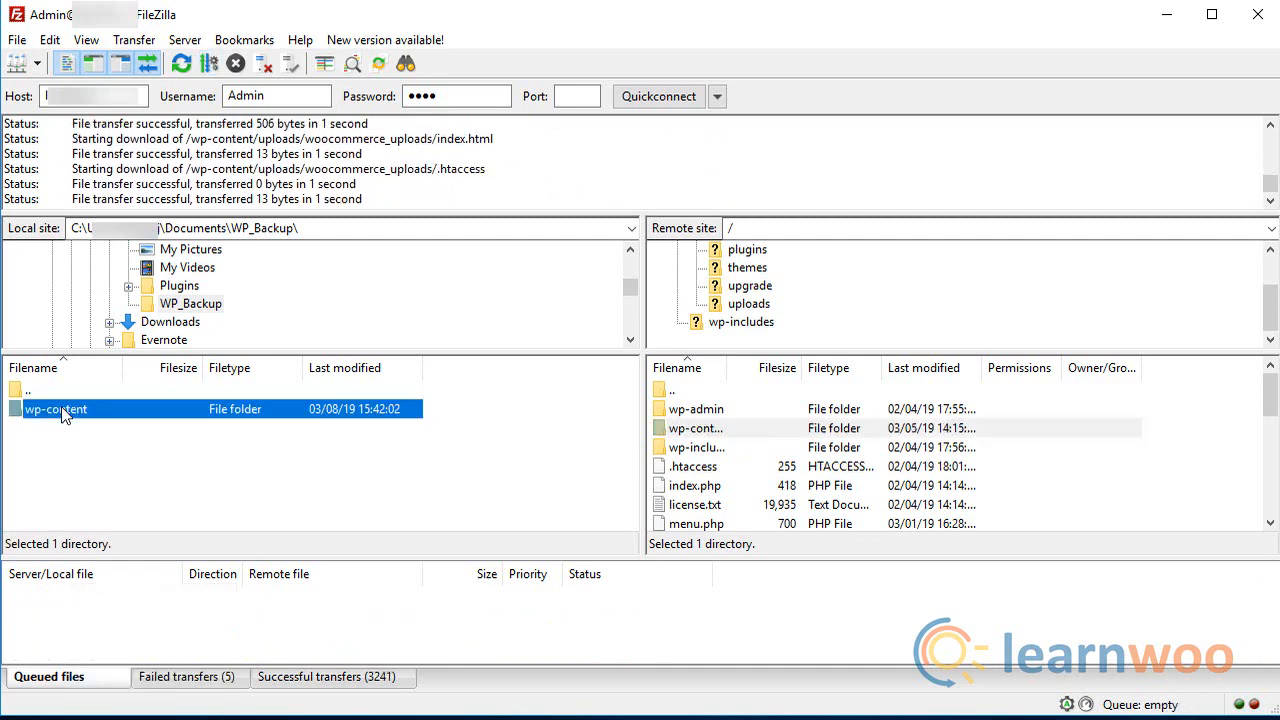
pyautogui.doubleClick(56, 408)
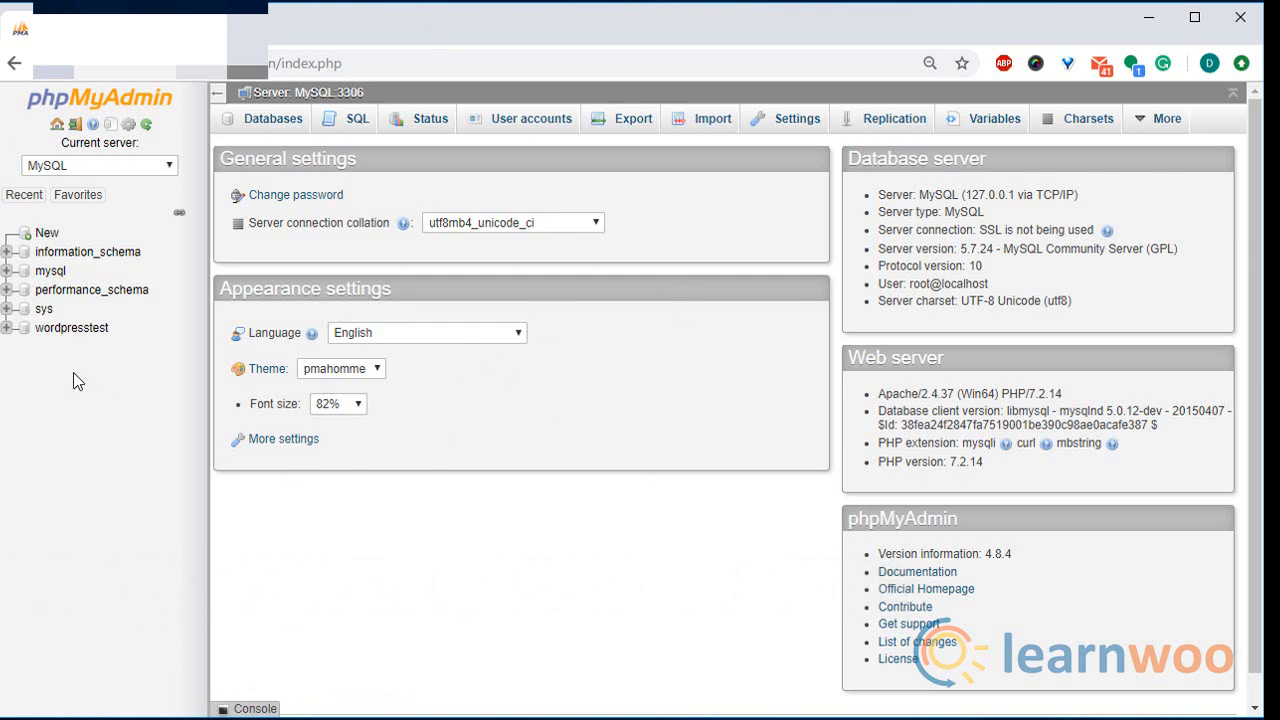
pyautogui.moveTo(108, 332)
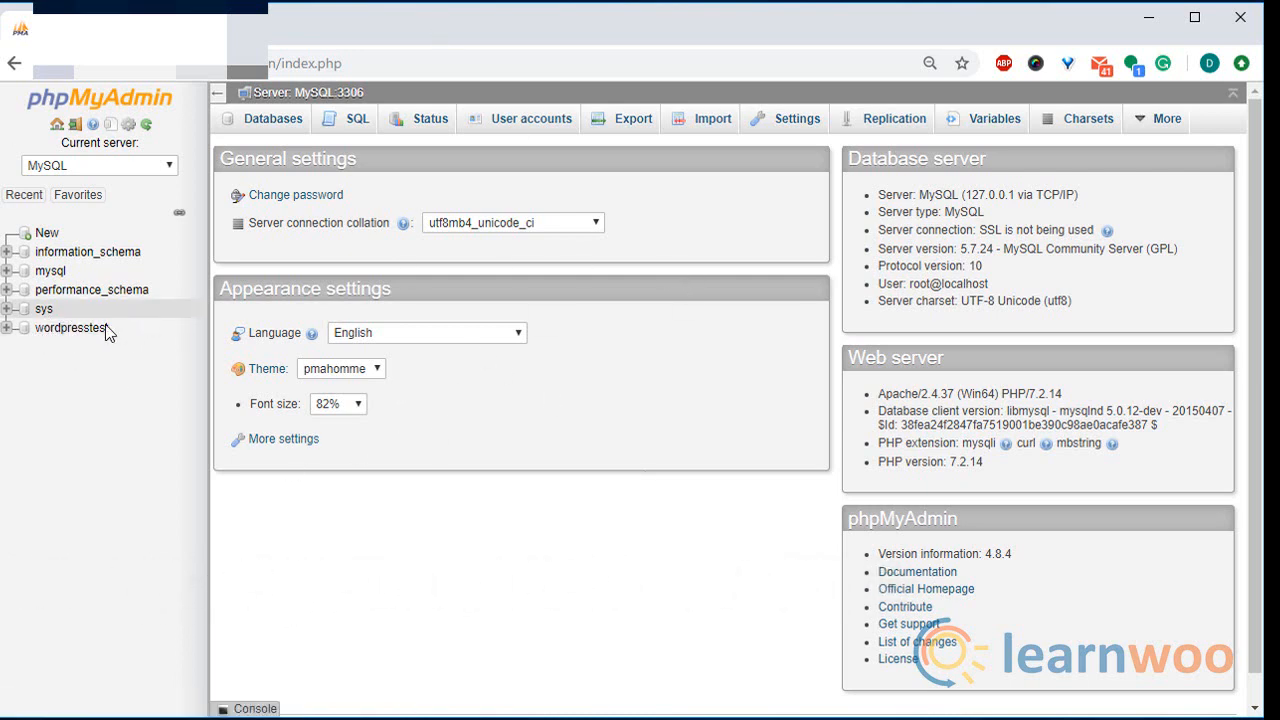
# Expand wordpresstest in the navigation panel, load its table overview and head to Export.
pyautogui.click(70, 328)
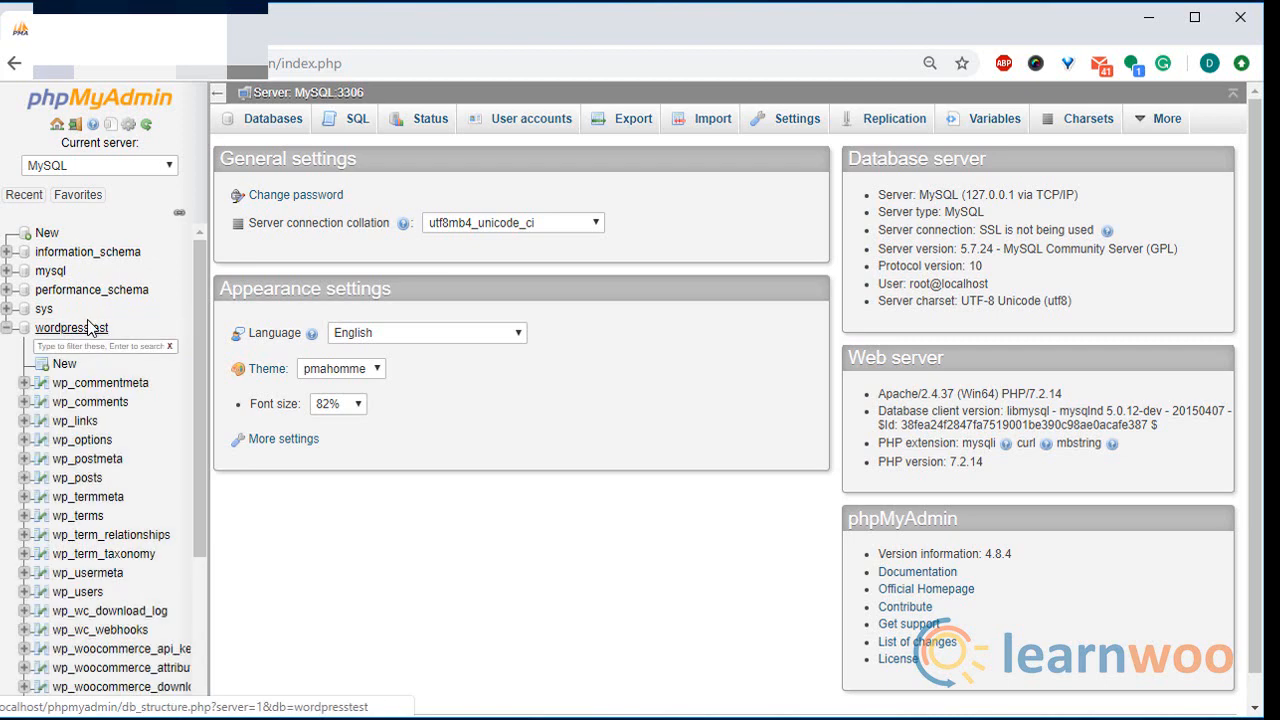
pyautogui.click(88, 458)
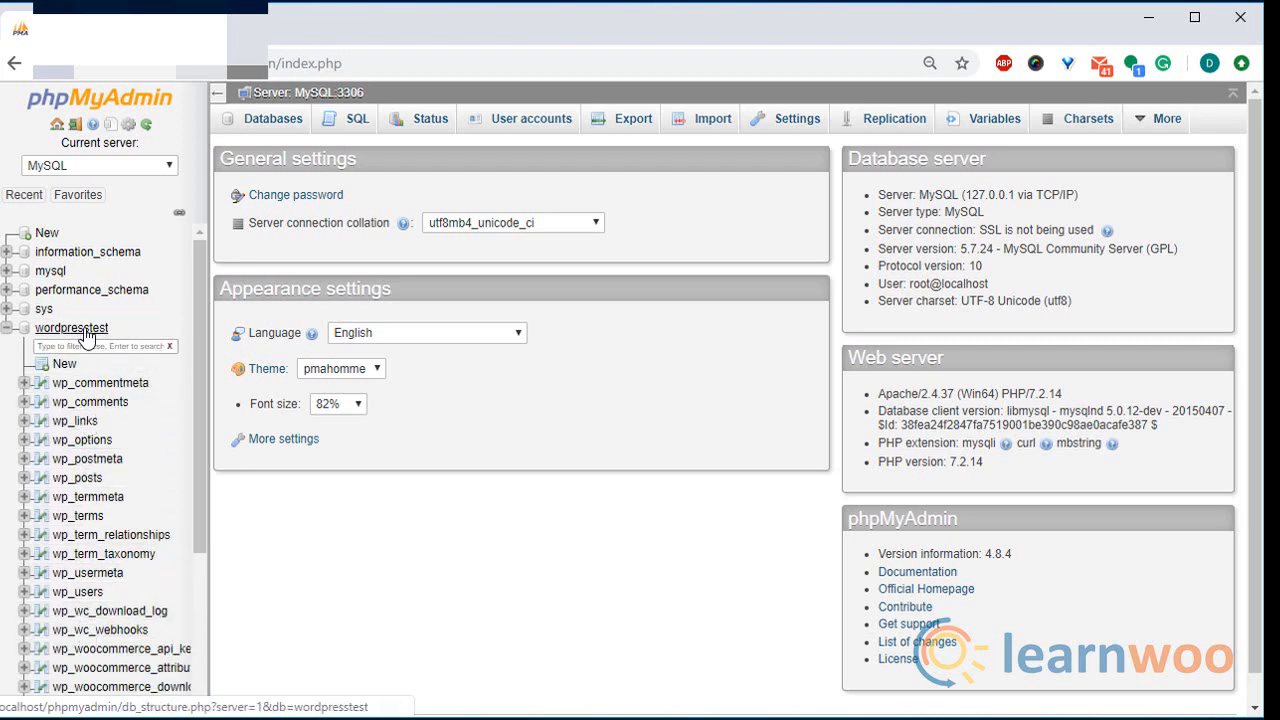
pyautogui.click(72, 328)
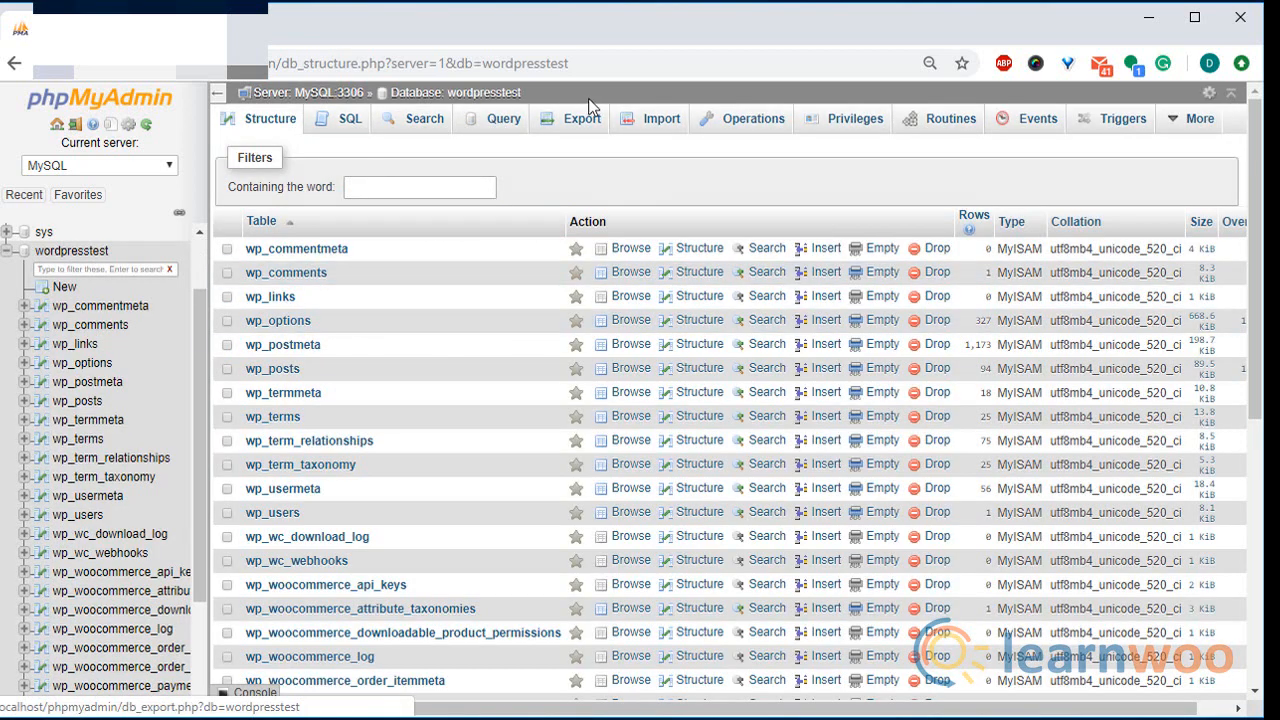
pyautogui.click(582, 118)
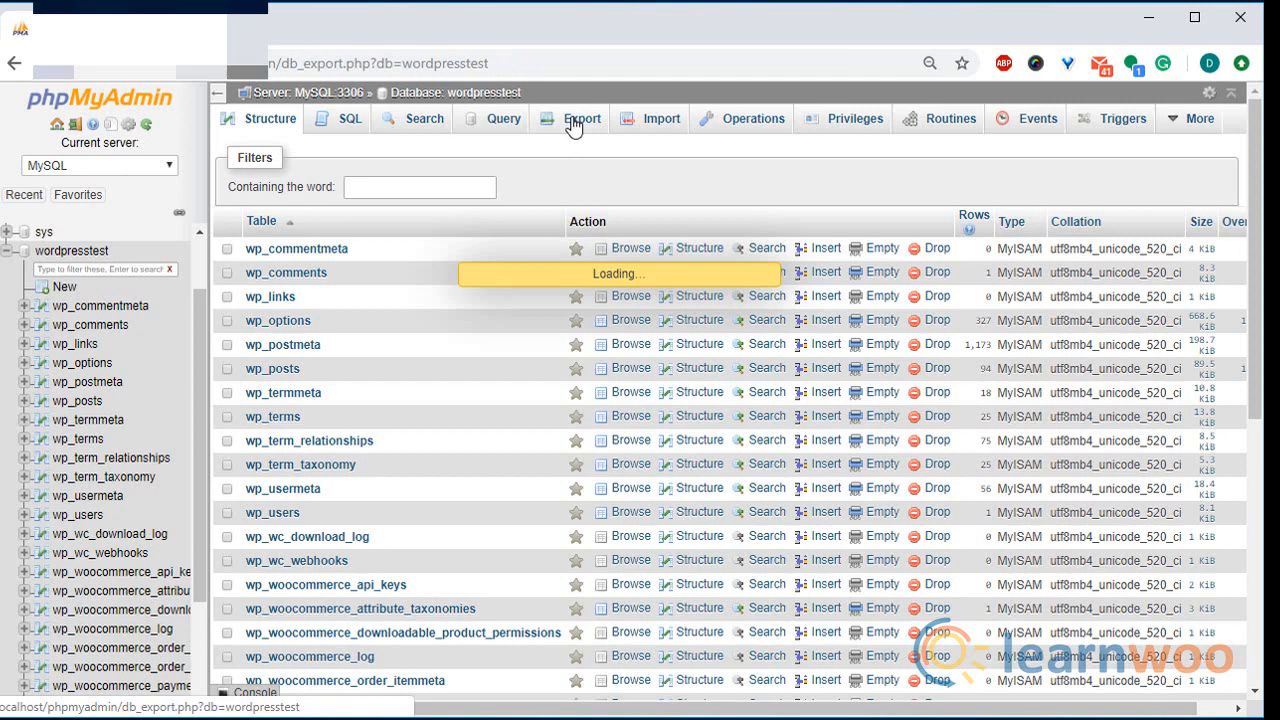
# Choose the Custom export method and review the SQL format and all-tables options.
pyautogui.click(584, 118)
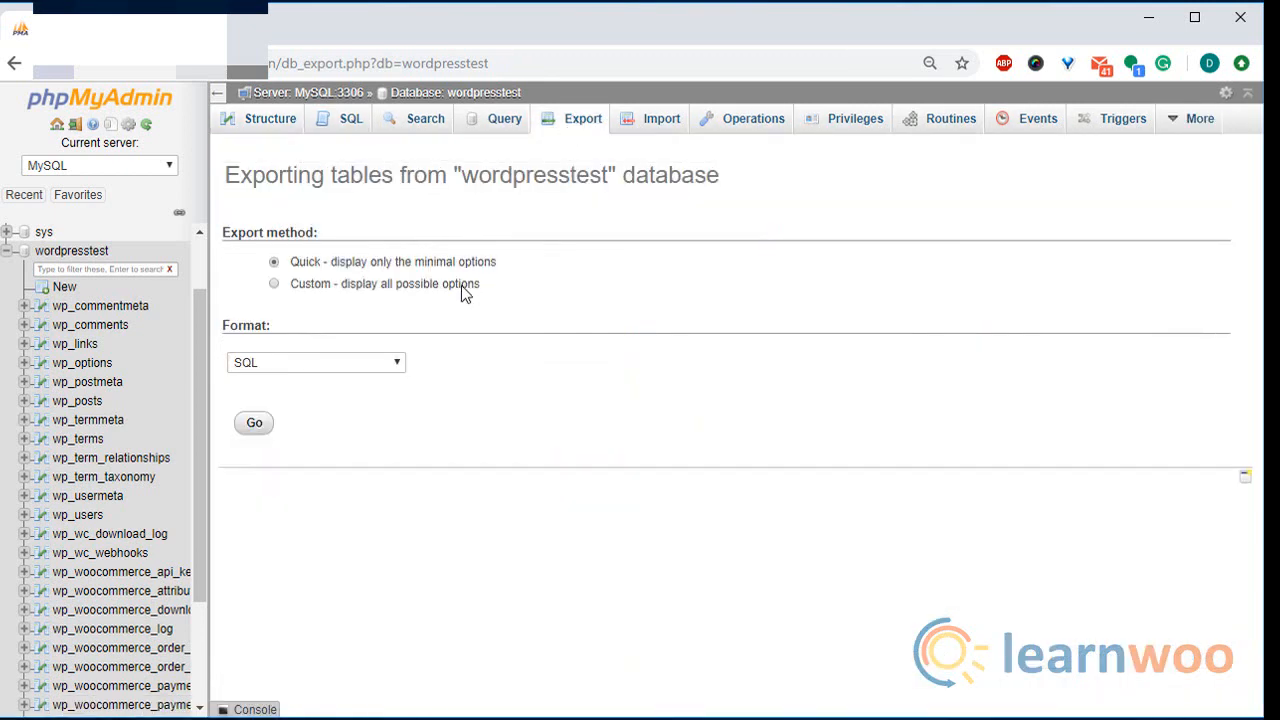
pyautogui.click(274, 284)
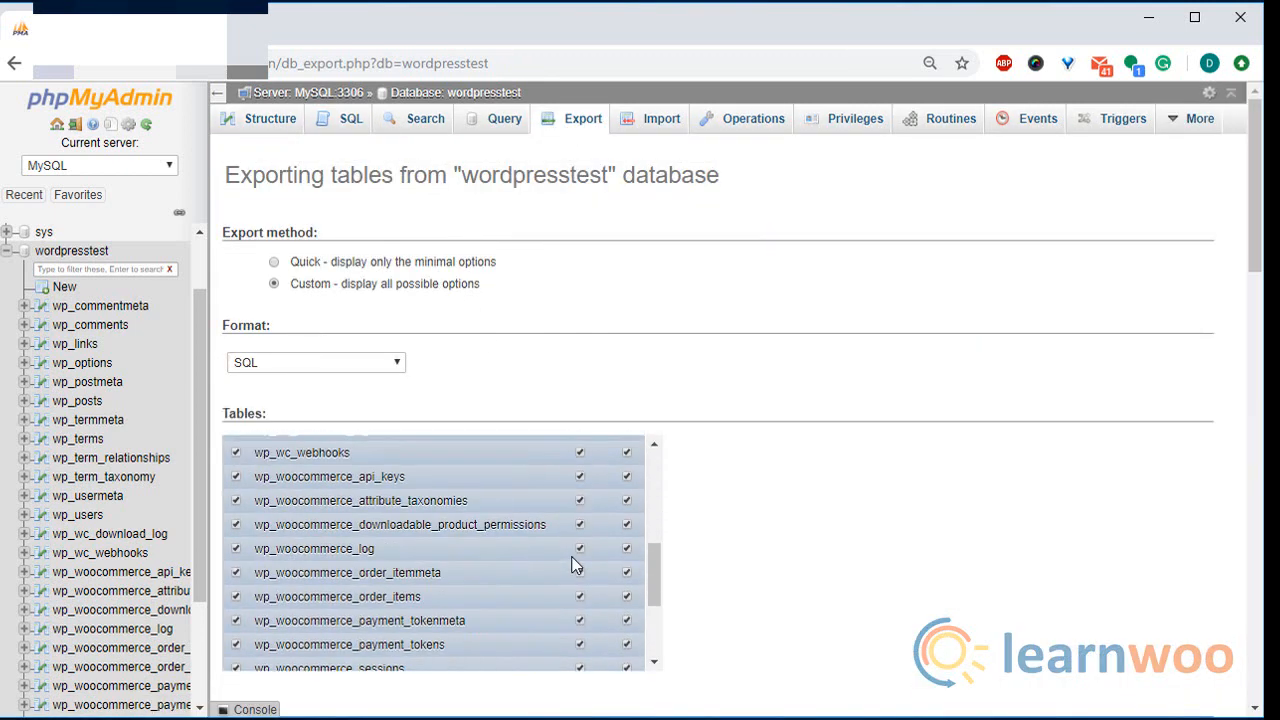
pyautogui.scroll(-3)
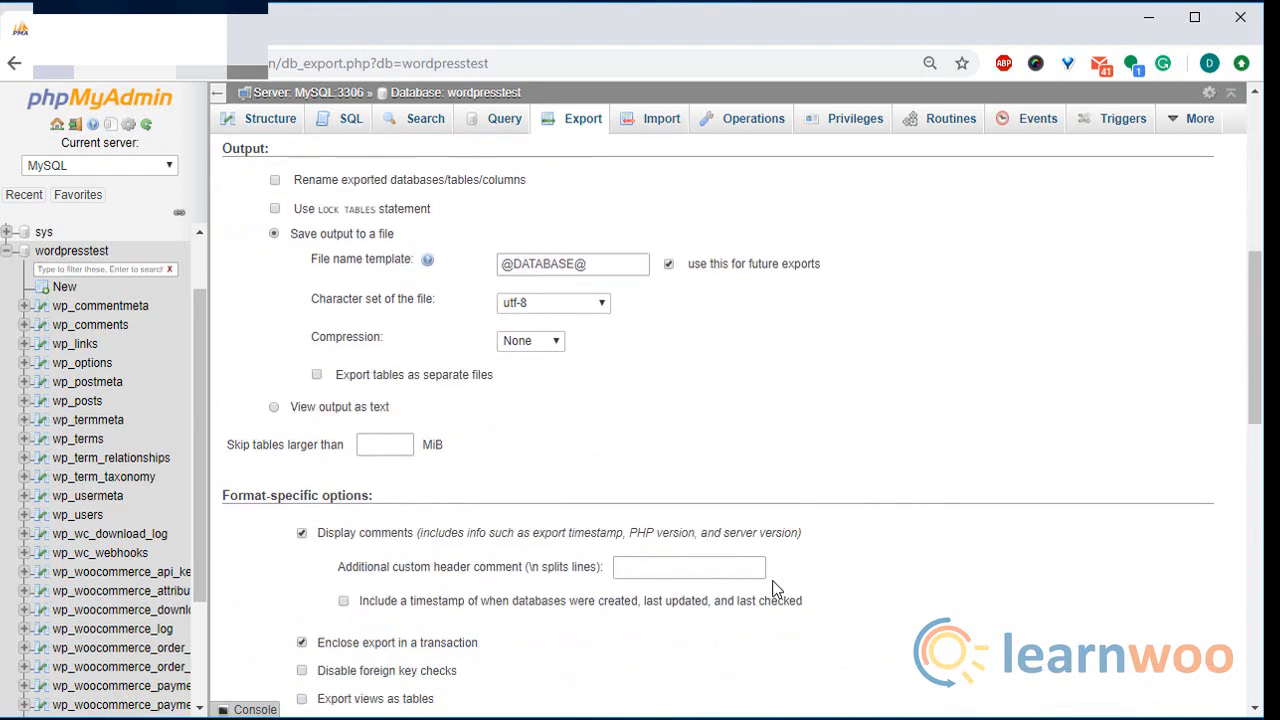
pyautogui.scroll(-3)
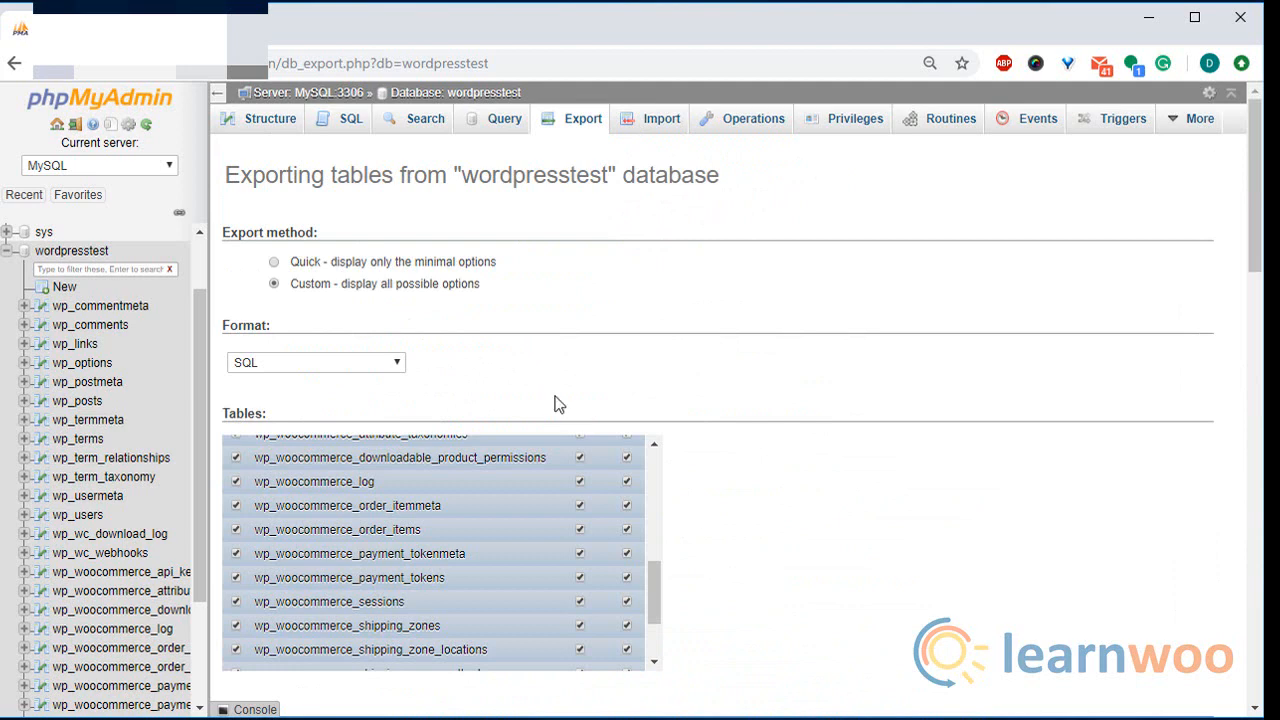
pyautogui.moveTo(436, 268)
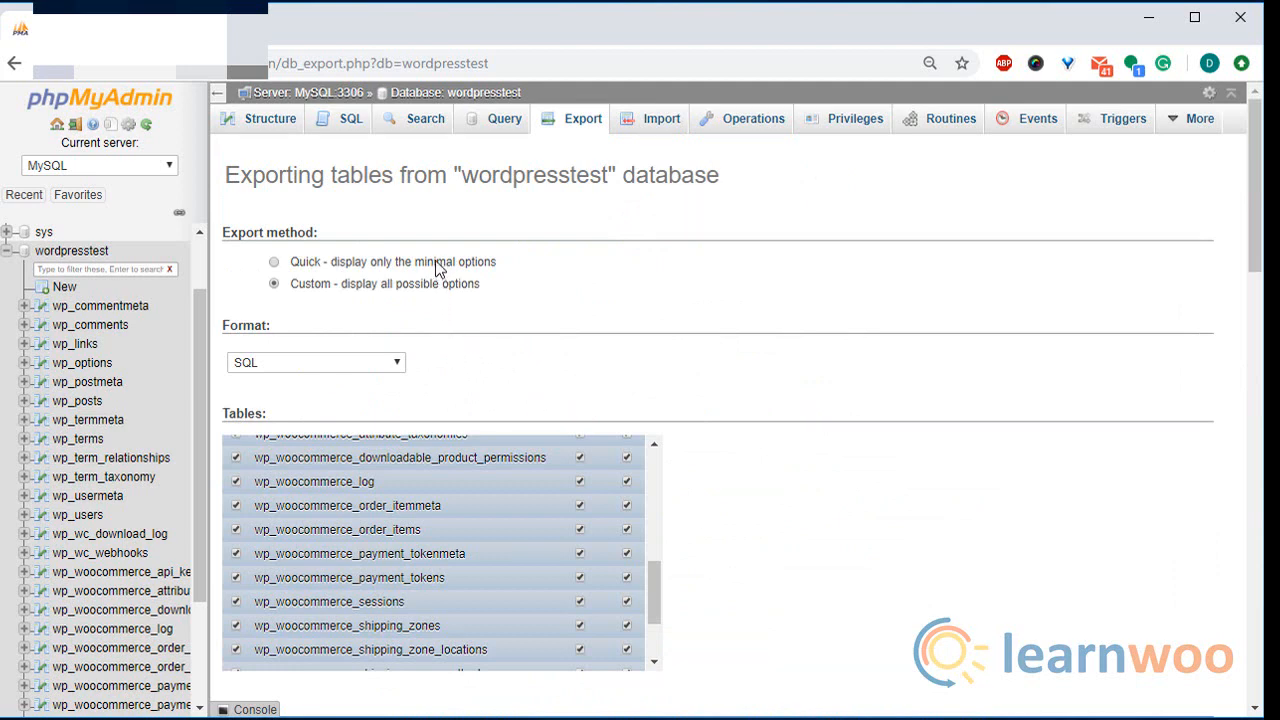
# Switch to the Quick method and run Go to download wordpresstest.sql in SQL format.
pyautogui.click(274, 260)
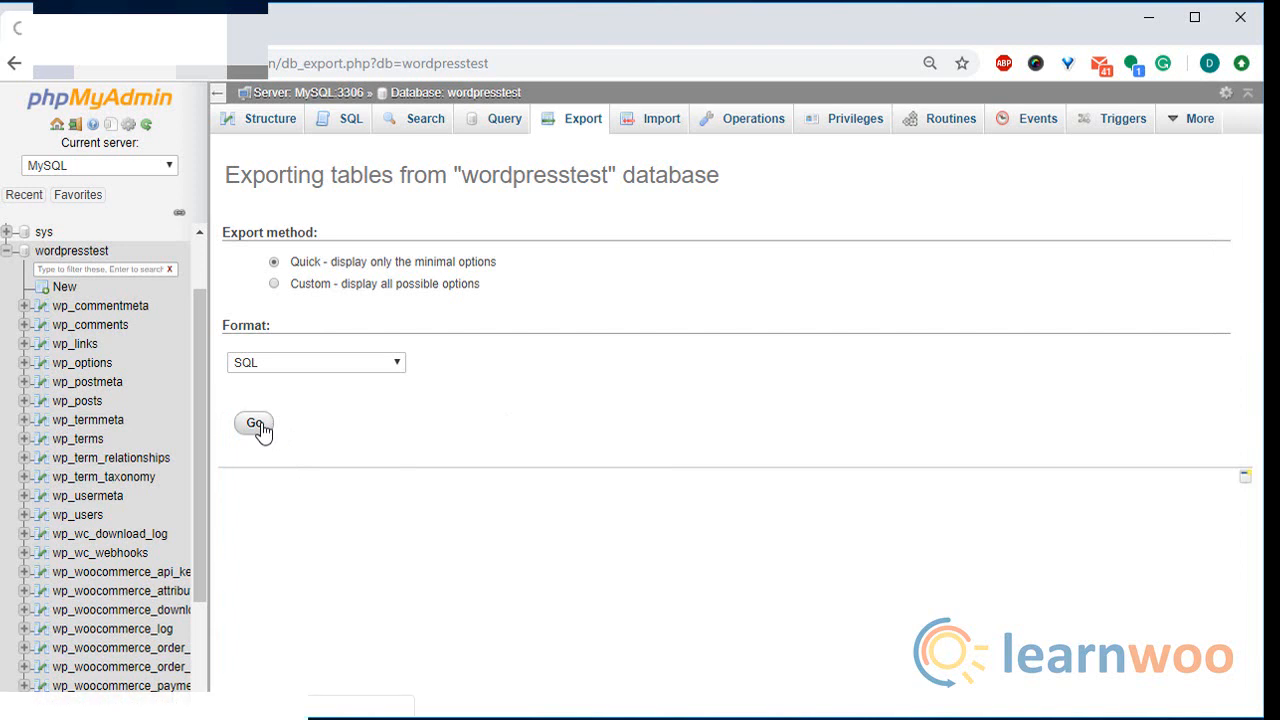
pyautogui.click(254, 422)
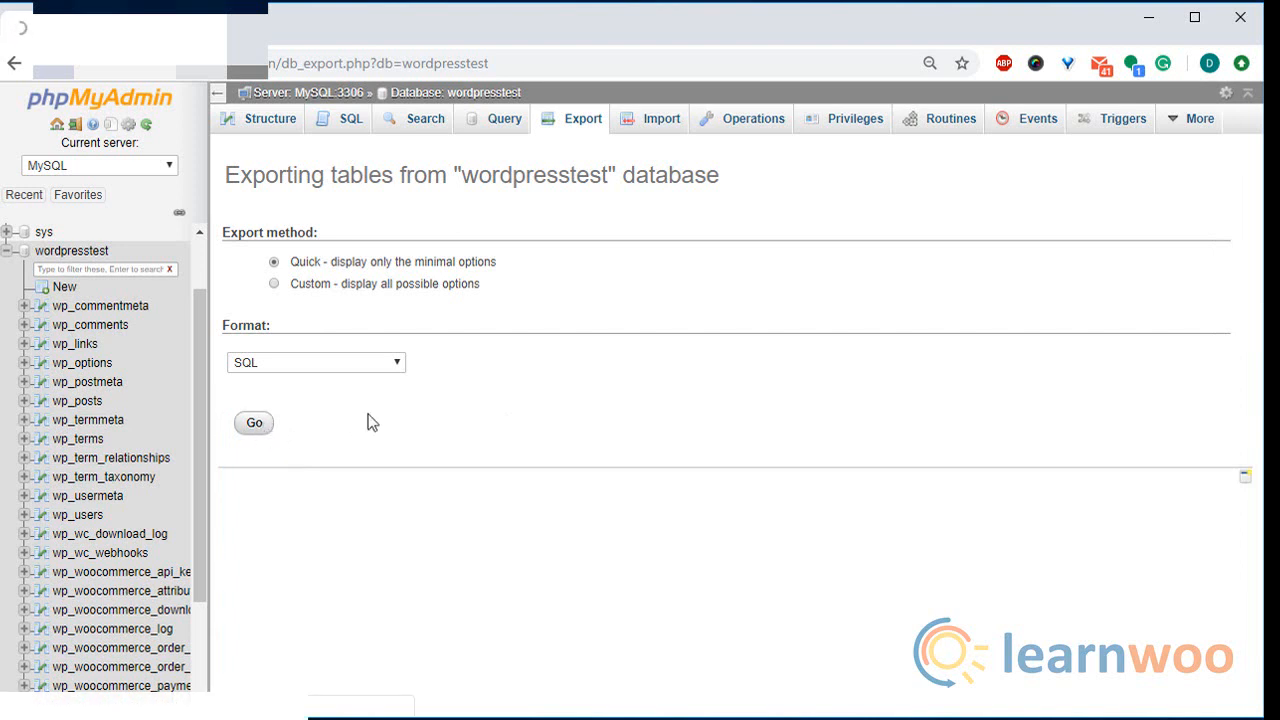
pyautogui.click(254, 422)
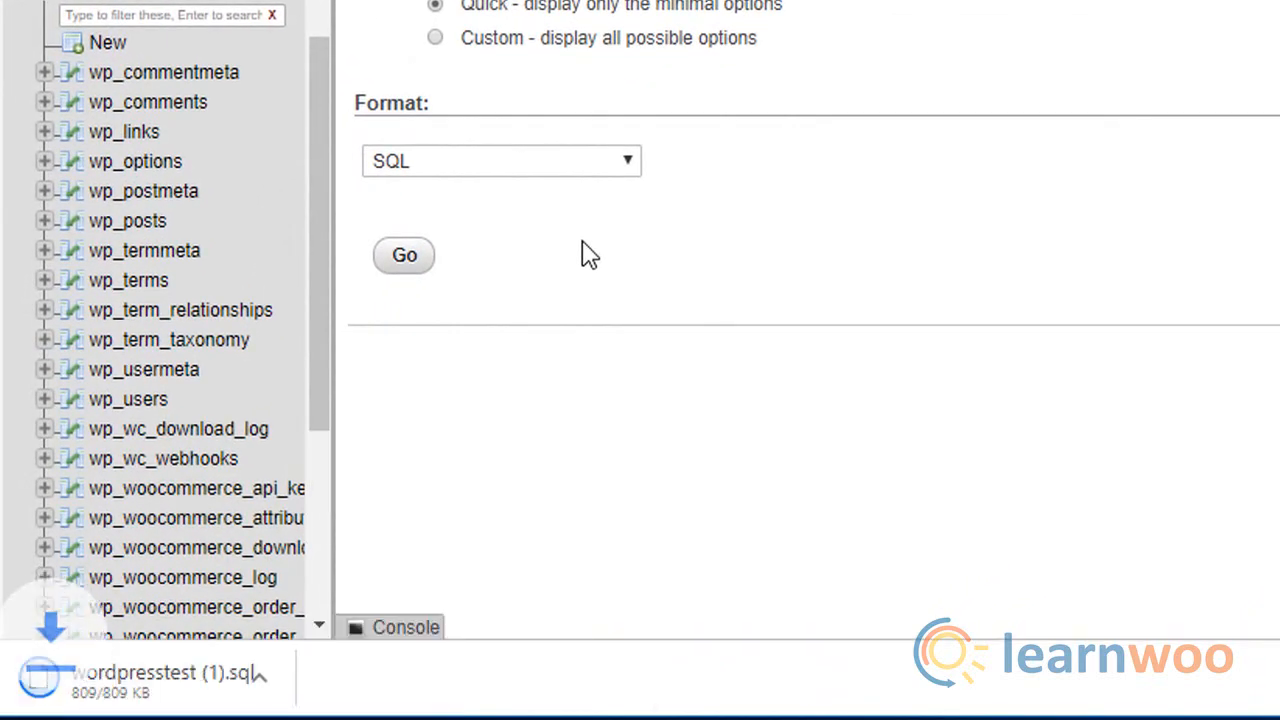